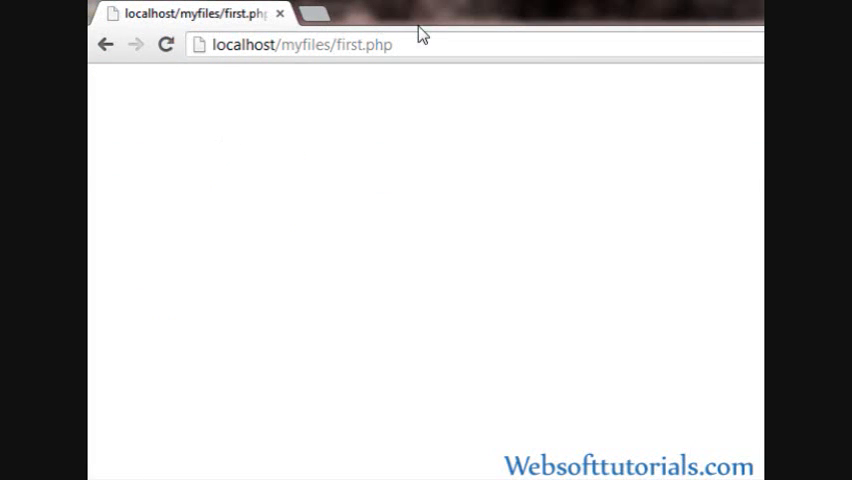
pyautogui.moveTo(344, 174)
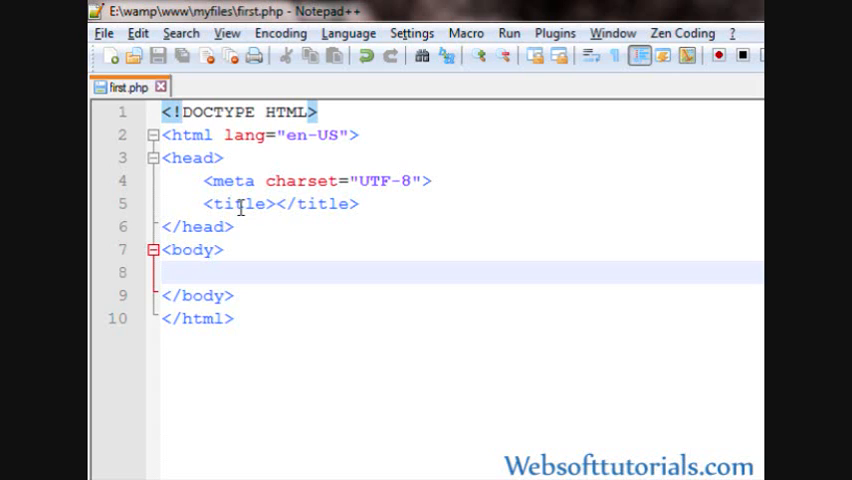
pyautogui.write('<')
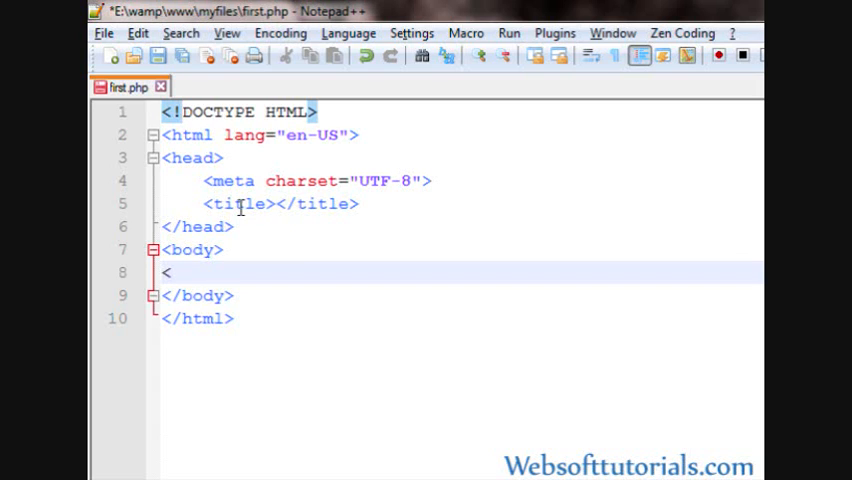
pyautogui.write('?ph')
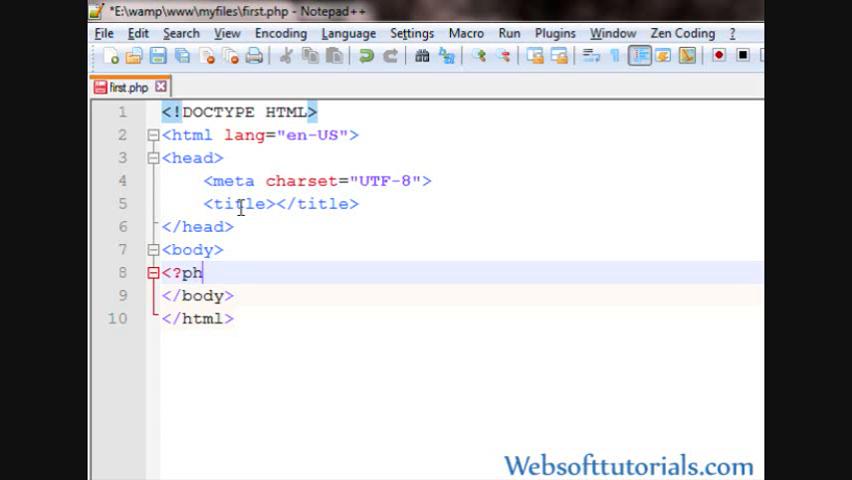
pyautogui.write('p')
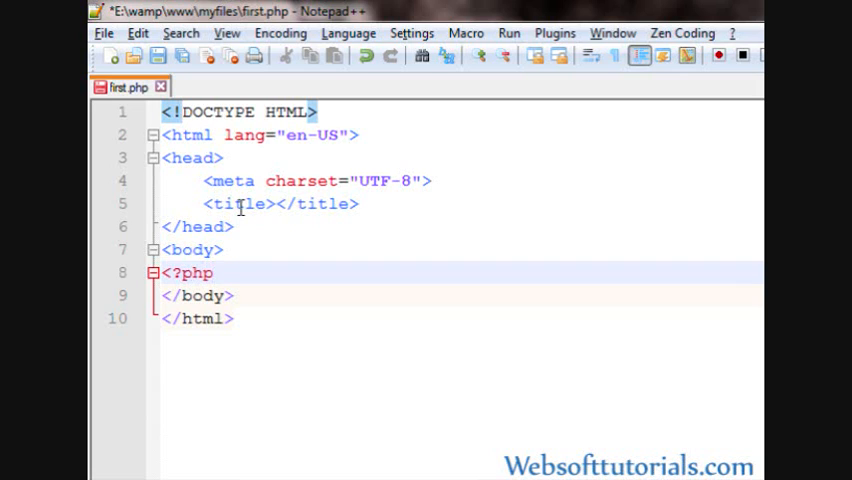
pyautogui.write('?>')
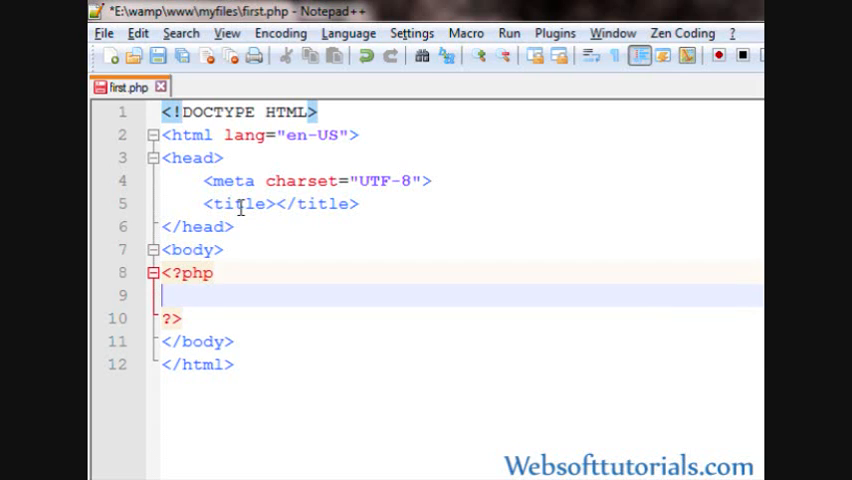
pyautogui.write('//')
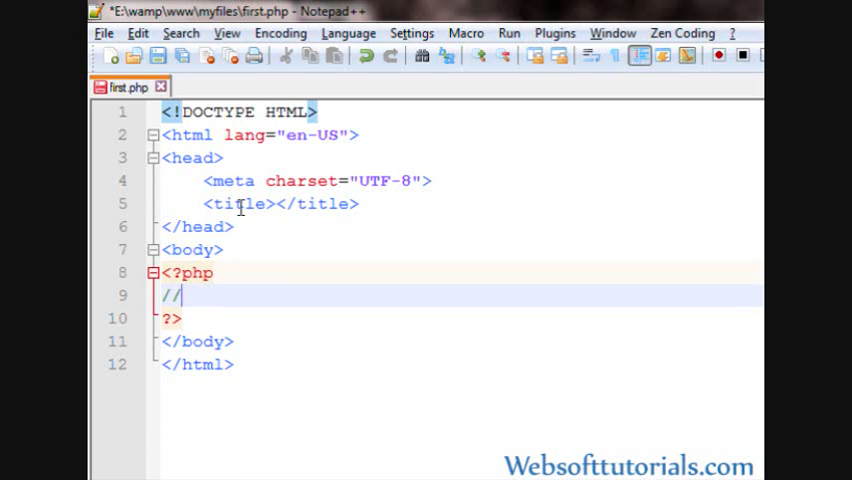
pyautogui.write('your code h')
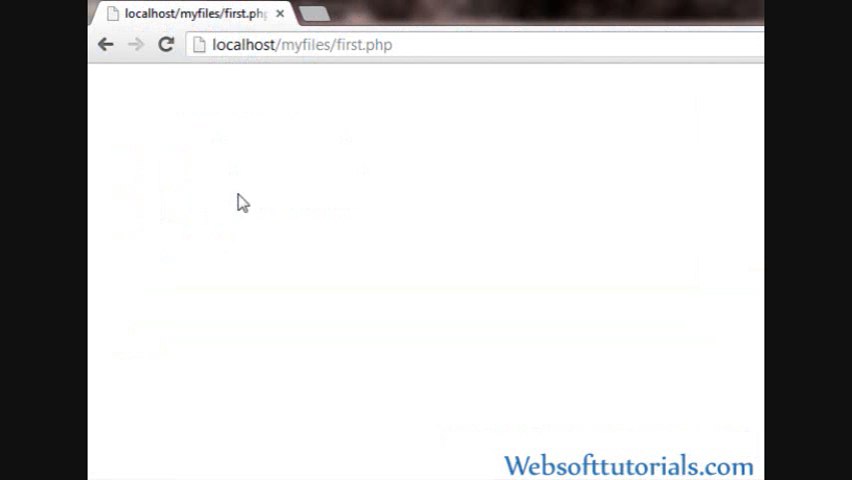
pyautogui.moveTo(140, 208)
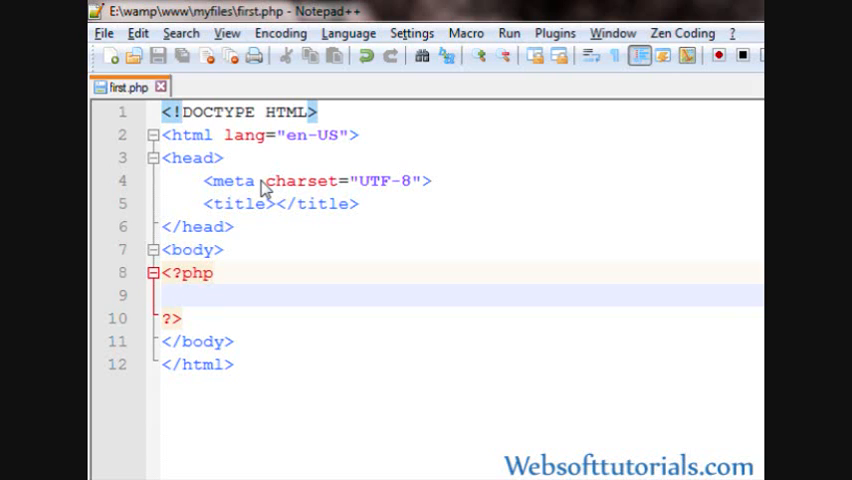
pyautogui.write('echo')
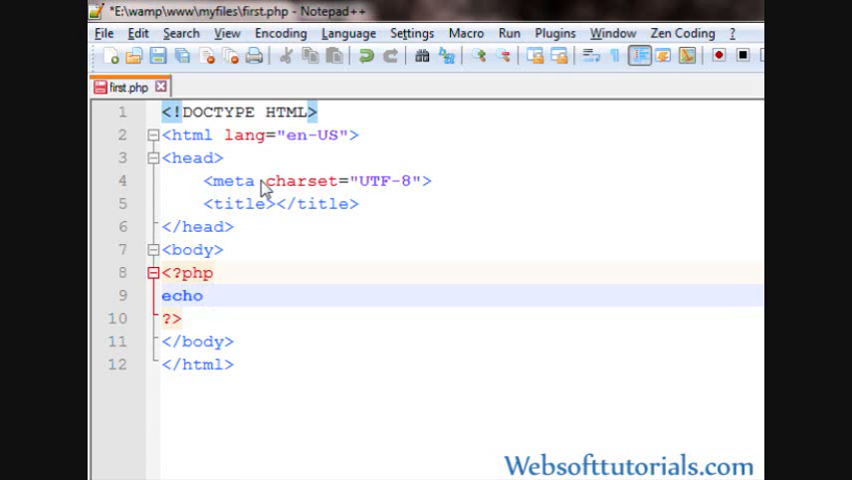
pyautogui.write('"";')
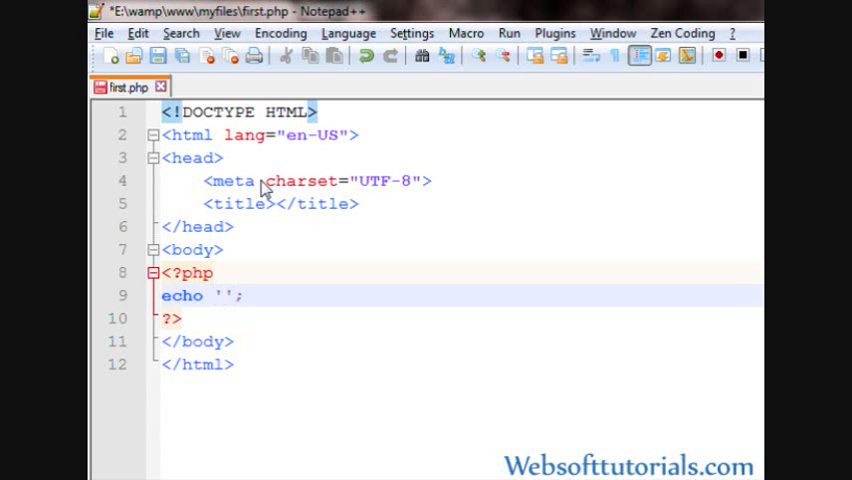
pyautogui.write('""')
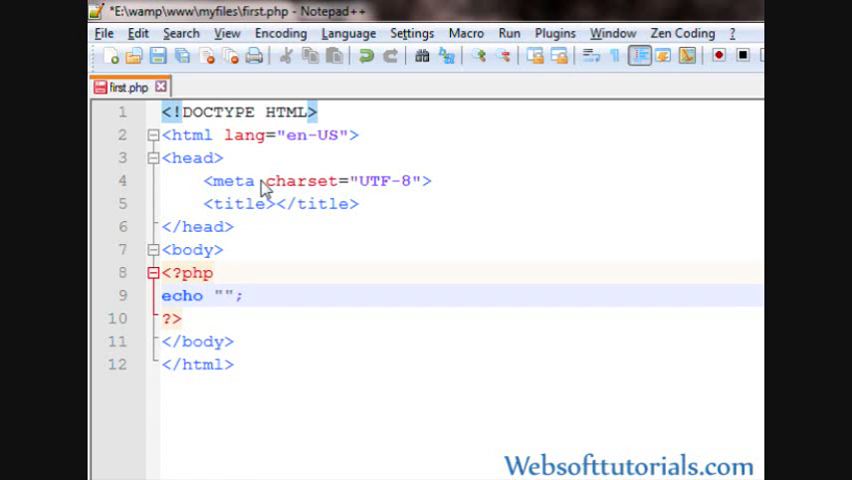
pyautogui.write('Rishab Kapoor')
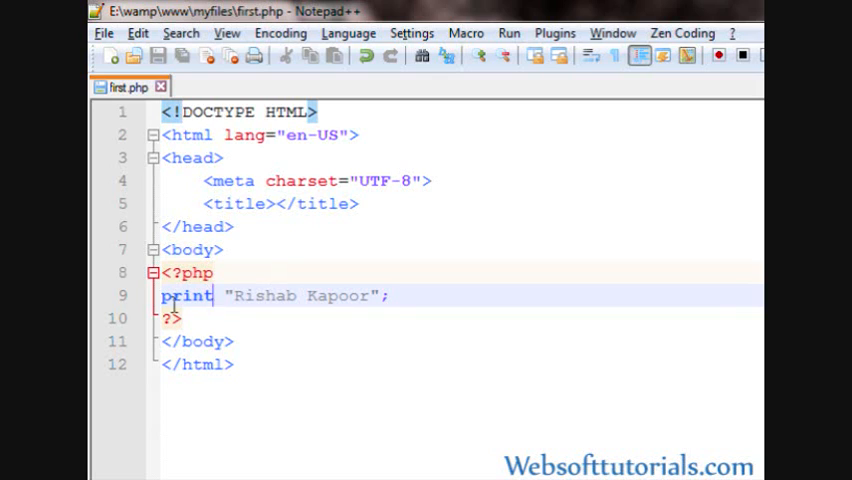
pyautogui.write('echo')
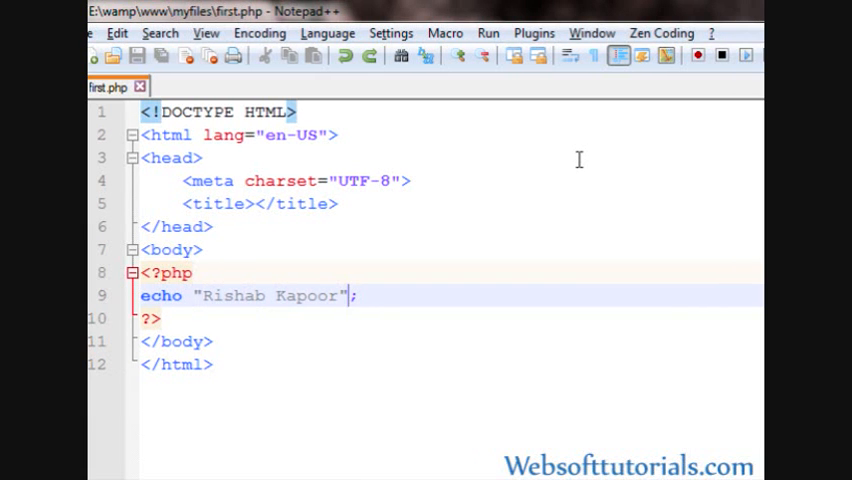
pyautogui.write(', "Is')
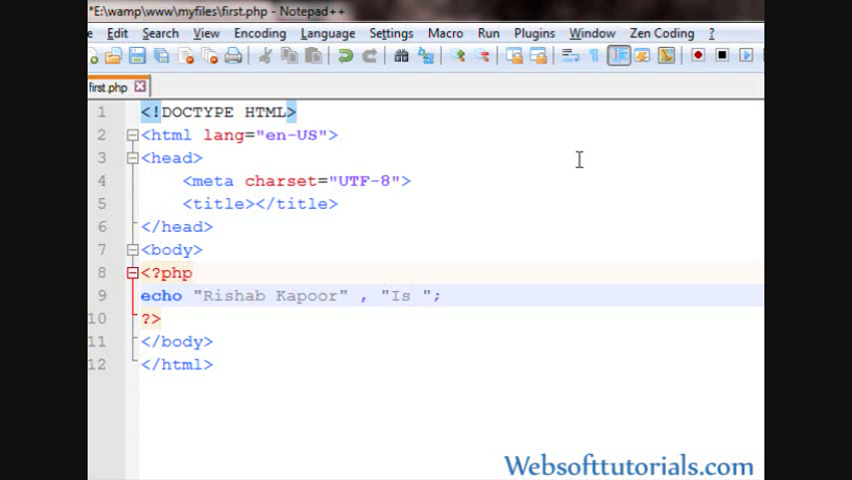
pyautogui.write('from')
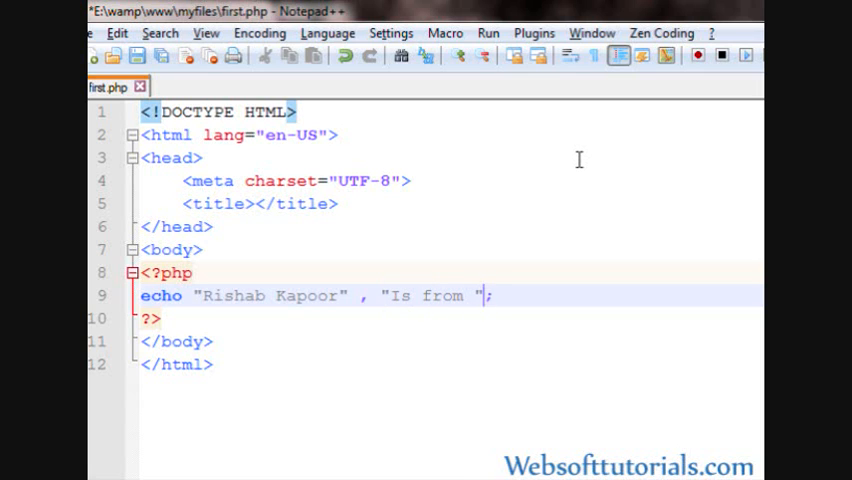
pyautogui.write(', "Ind"')
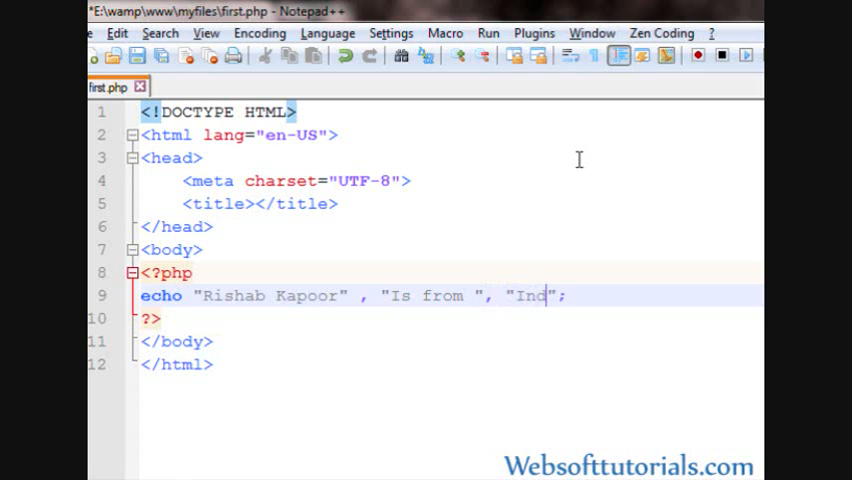